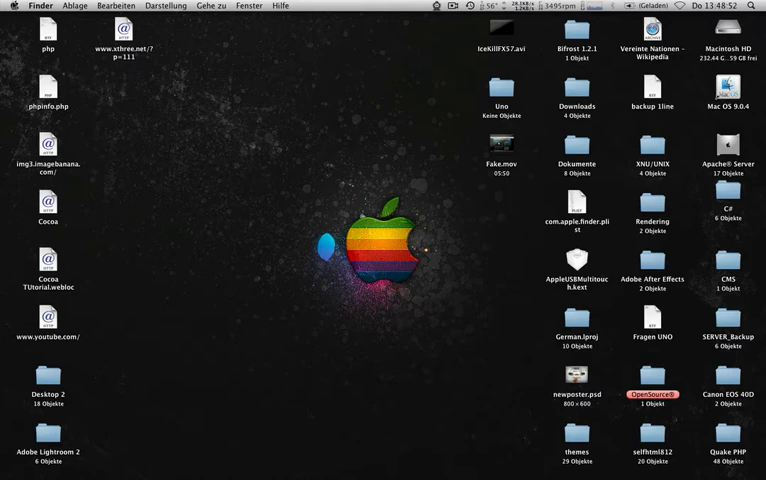
Navigate into the System folder of Macintosh HD in a Finder window
{"action": "left_click", "coordinate": [12, 6]}
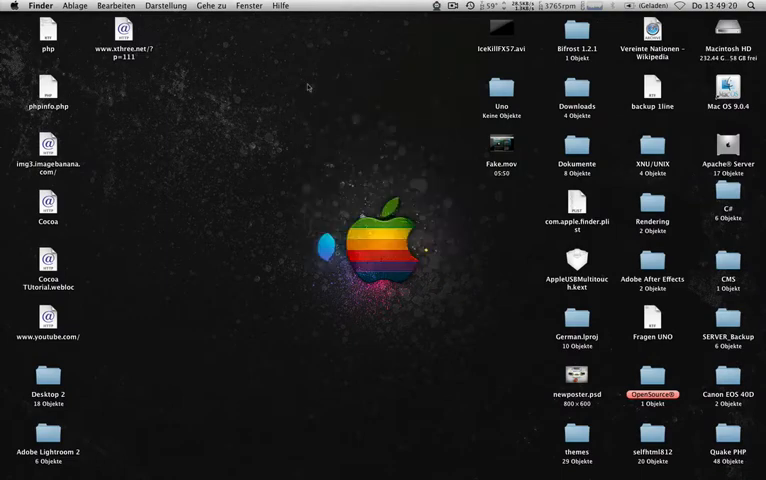
{"action": "mouse_move", "coordinate": [288, 248]}
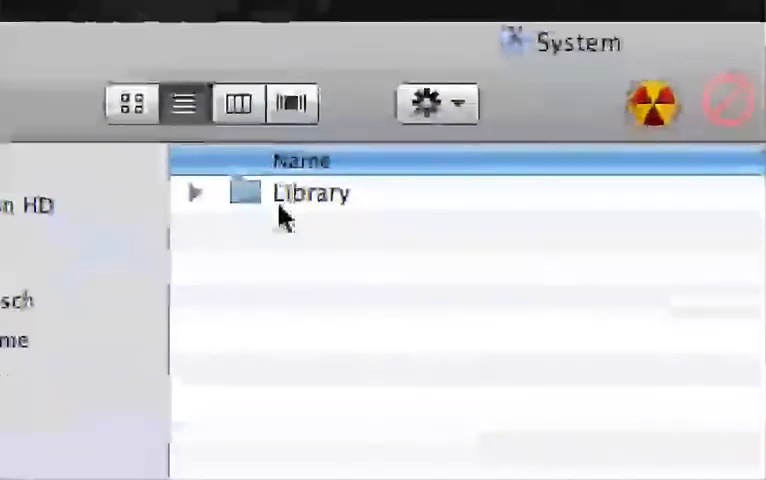
Drill through Library into CoreServices and bring up file actions for loginwindow
{"action": "left_click", "coordinate": [195, 193]}
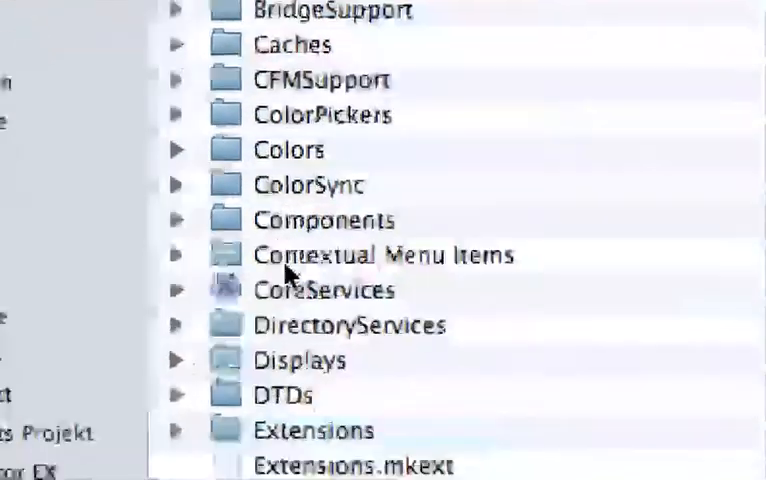
{"action": "scroll", "scroll_direction": "down", "scroll_amount": 3}
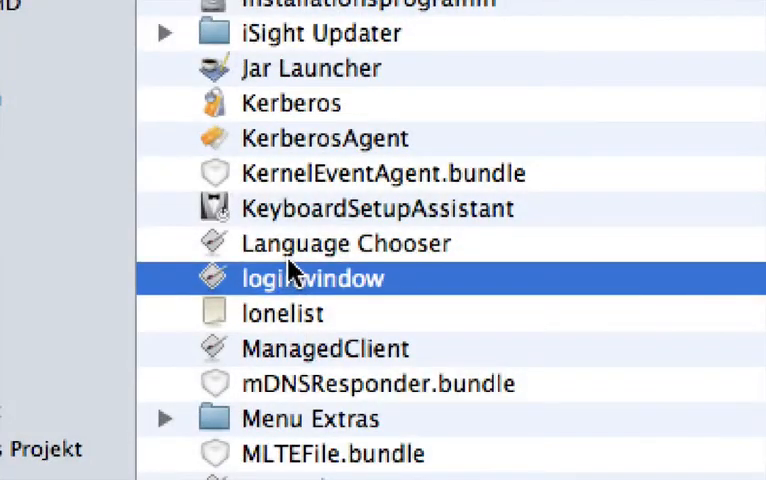
{"action": "right_click", "coordinate": [300, 278]}
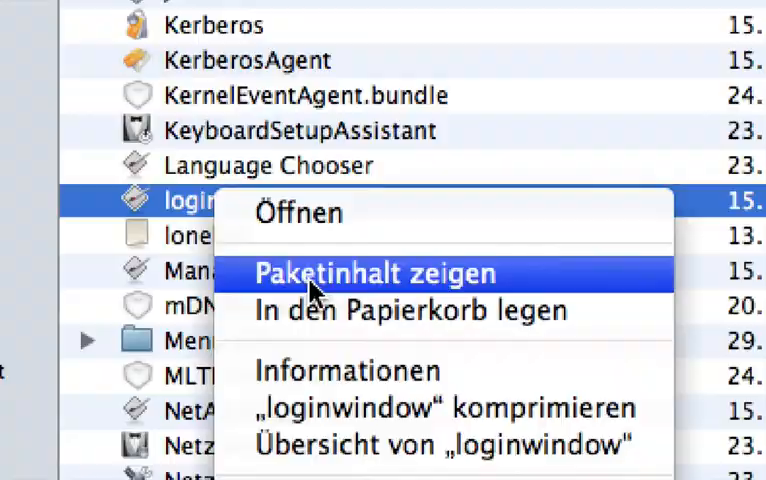
Show loginwindow's package contents and drill through Contents into English.lproj
{"action": "left_click", "coordinate": [376, 273]}
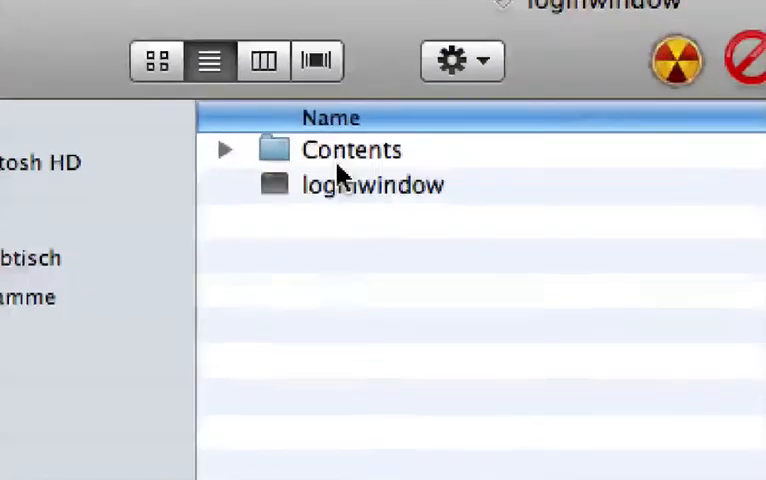
{"action": "double_click", "coordinate": [349, 149]}
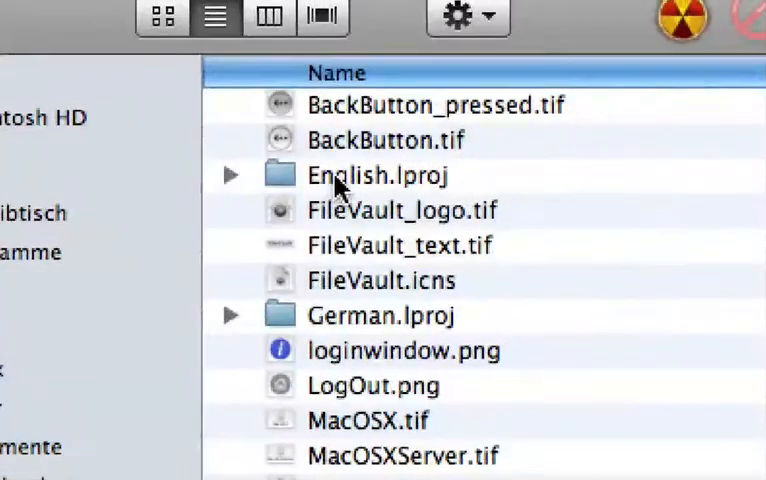
{"action": "left_click", "coordinate": [365, 178]}
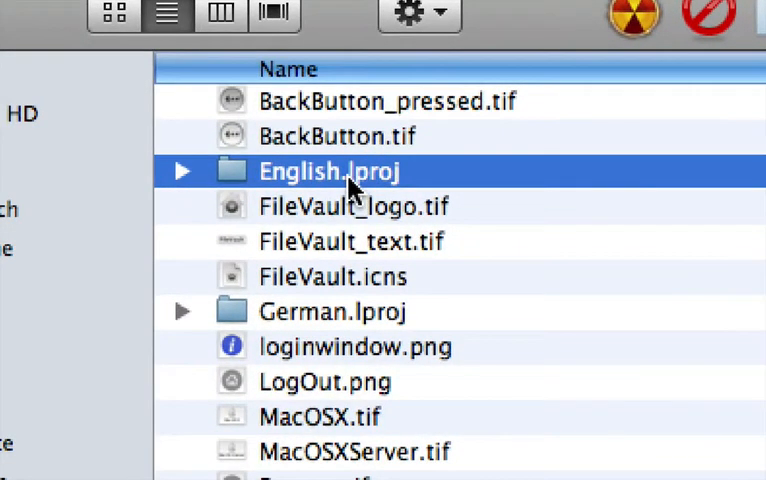
{"action": "double_click", "coordinate": [329, 171]}
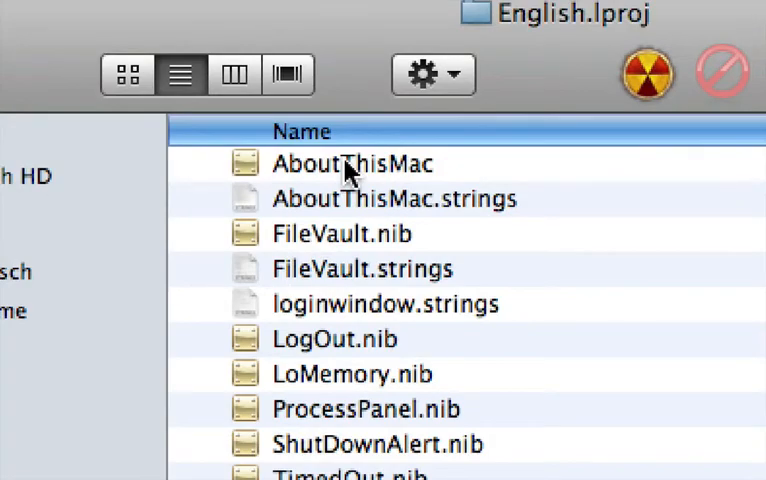
Open AboutThisMac.nib in Interface Builder and set the Processor value label to 2.93
{"action": "left_click", "coordinate": [352, 163]}
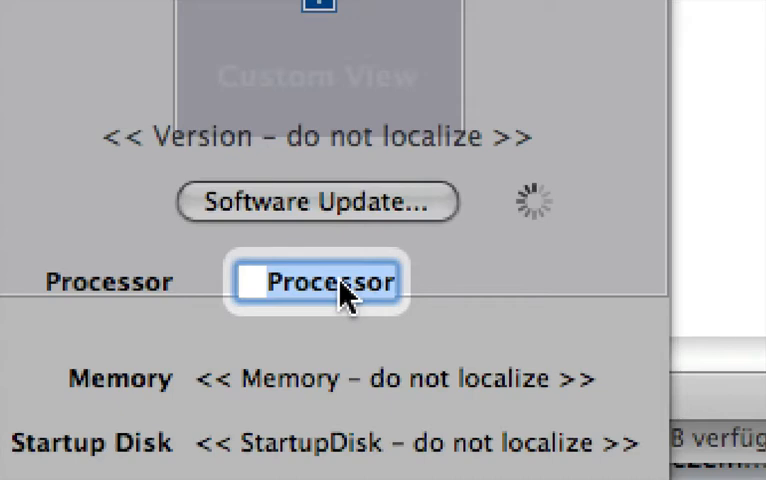
{"action": "type", "text": "2.93"}
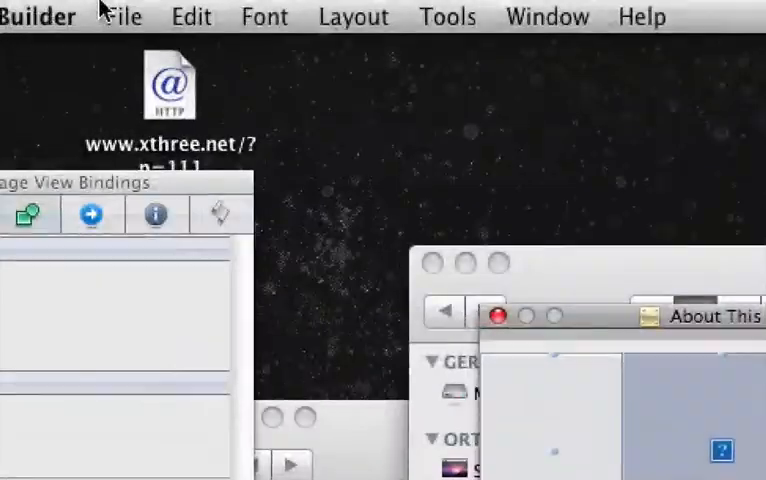
Save the edited layout as AboutThisMac in Interface Builder Cocoa Document (NIB 2.x) format
{"action": "left_click", "coordinate": [123, 16]}
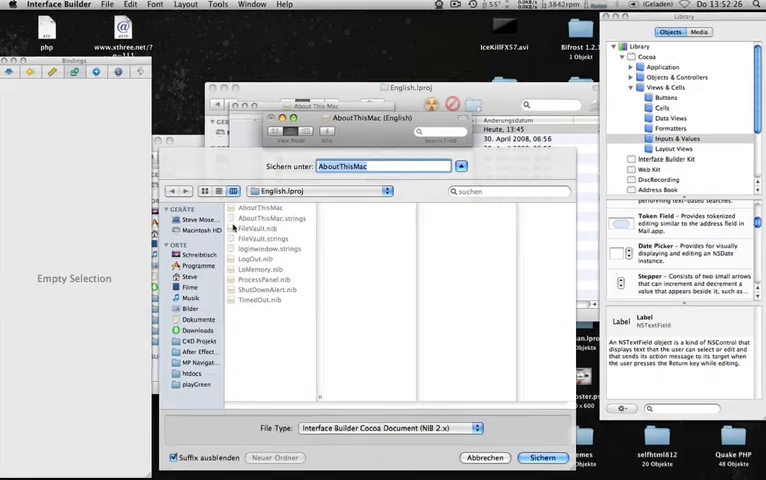
{"action": "left_click", "coordinate": [195, 256]}
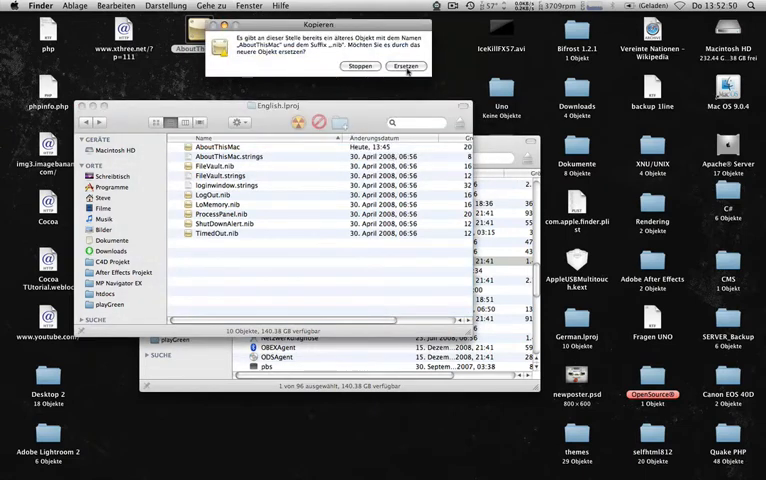
Replace the old AboutThisMac nib in English.lproj, authorizing with the admin password
{"action": "left_click", "coordinate": [383, 67]}
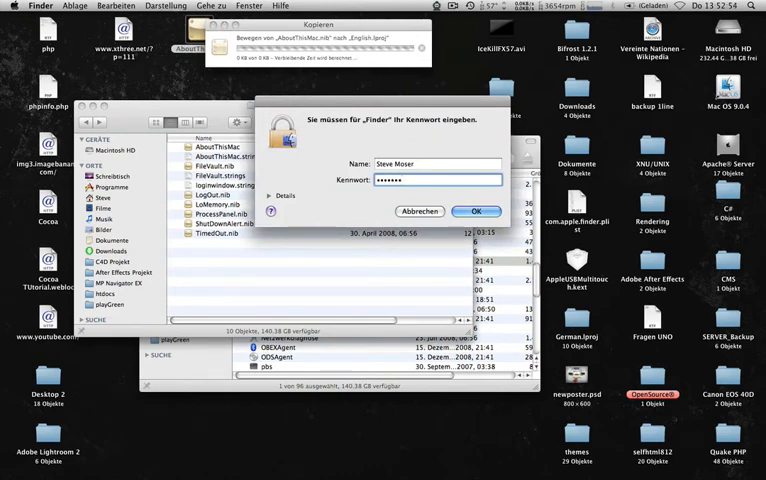
{"action": "left_click", "coordinate": [478, 211]}
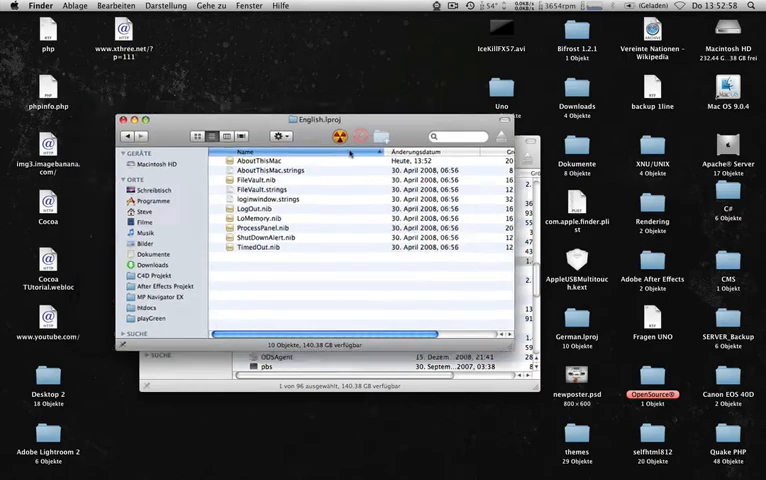
{"action": "left_click", "coordinate": [9, 8]}
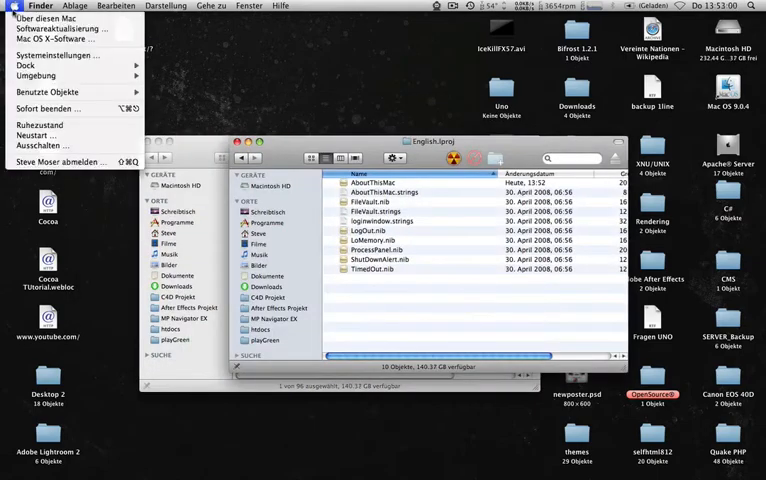